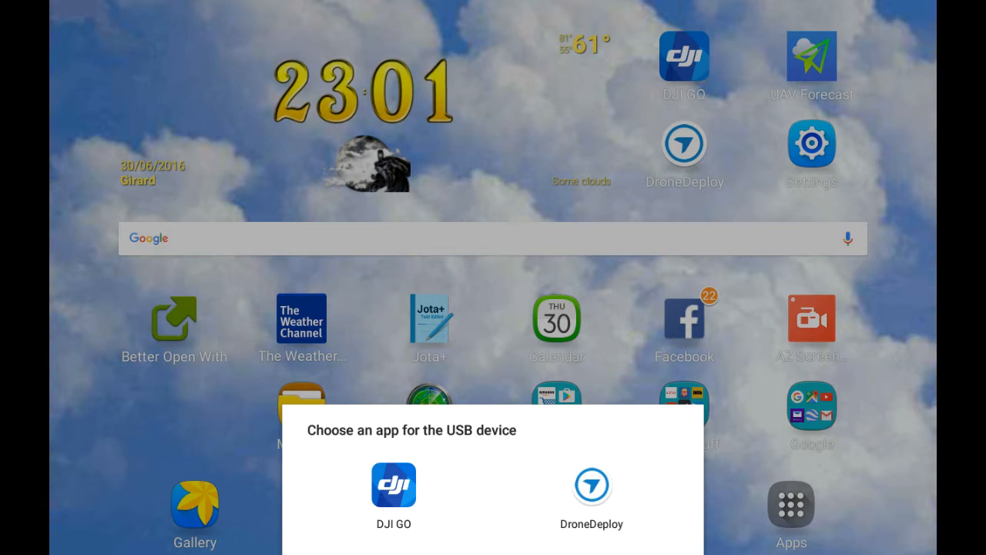
Launch DJI GO for the connected USB device and view Aircraft Status showing normal
{"action": "left_click", "coordinate": [393, 494]}
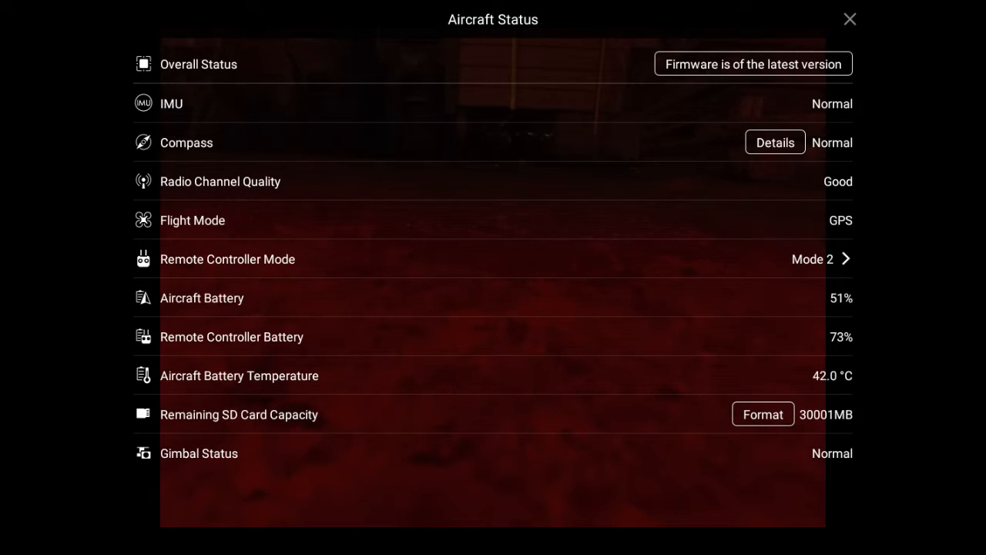
{"action": "left_click", "coordinate": [851, 19]}
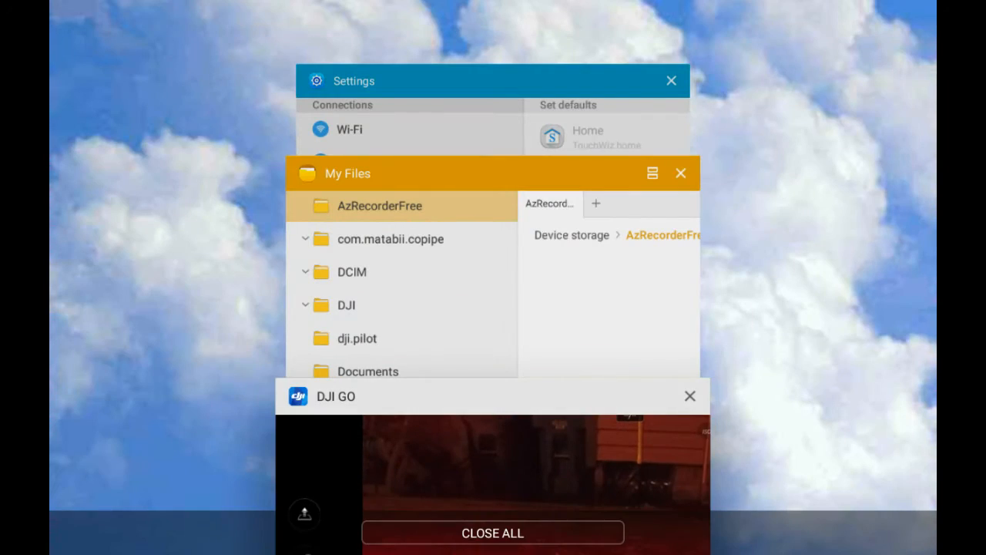
Dismiss DJI GO from Recents and clear DJI GO's default in Settings' default applications
{"action": "left_click", "coordinate": [690, 395]}
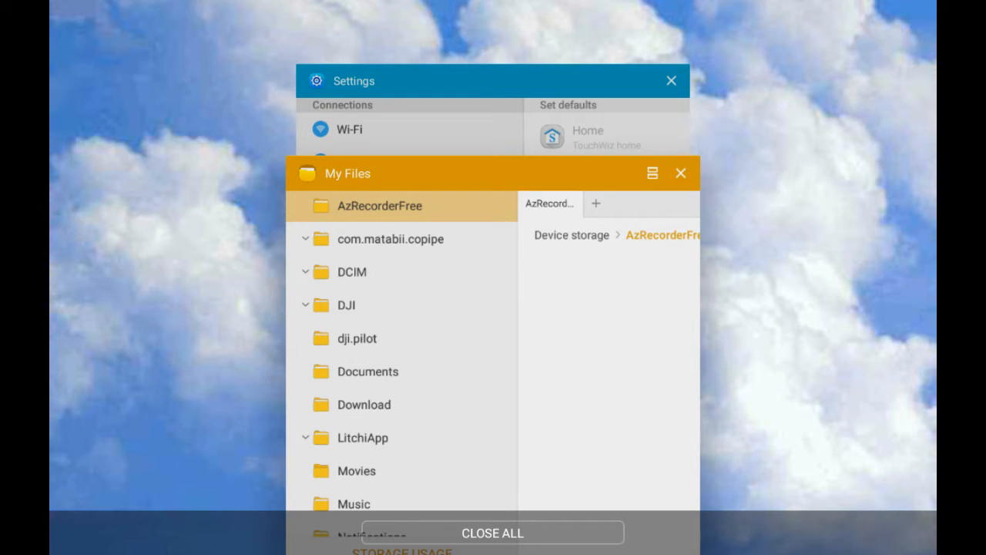
{"action": "left_click", "coordinate": [681, 173]}
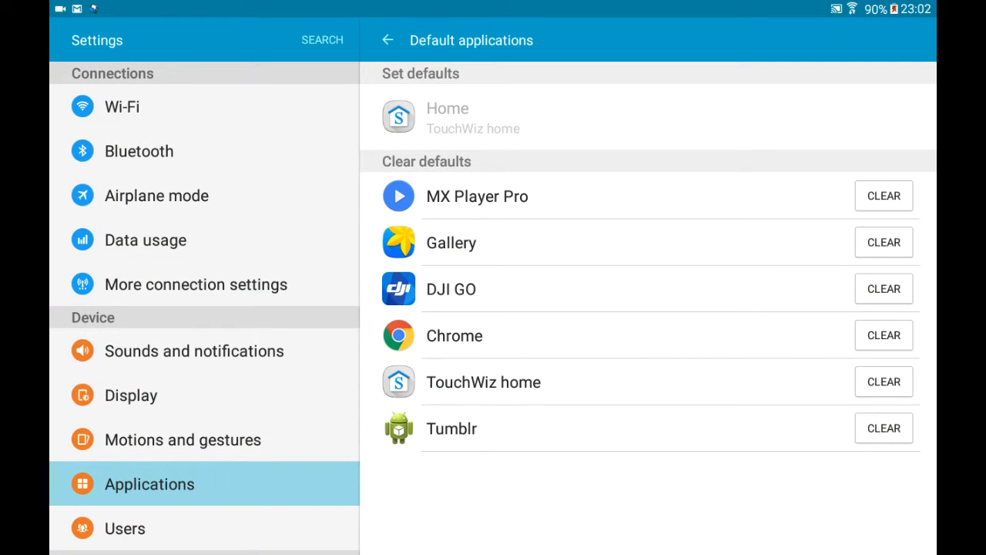
{"action": "left_click", "coordinate": [883, 288]}
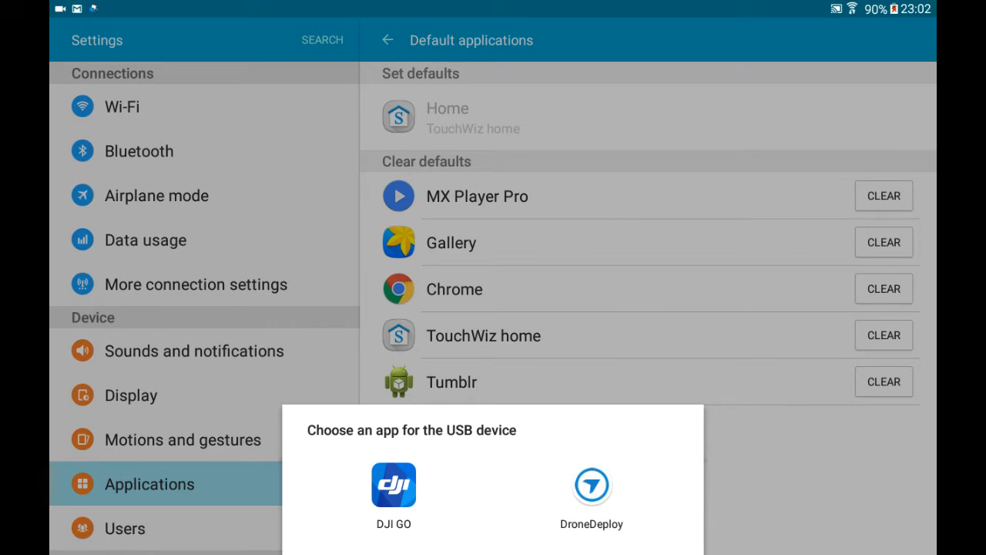
Launch DroneDeploy for the USB device and load the Untitled Plan from the Dashboard
{"action": "left_click", "coordinate": [592, 485]}
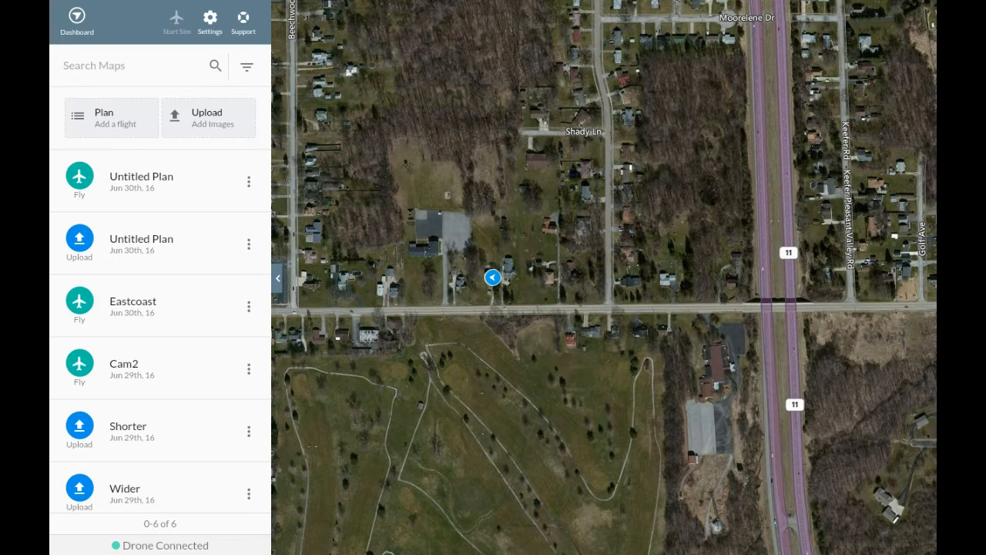
{"action": "left_click", "coordinate": [111, 117]}
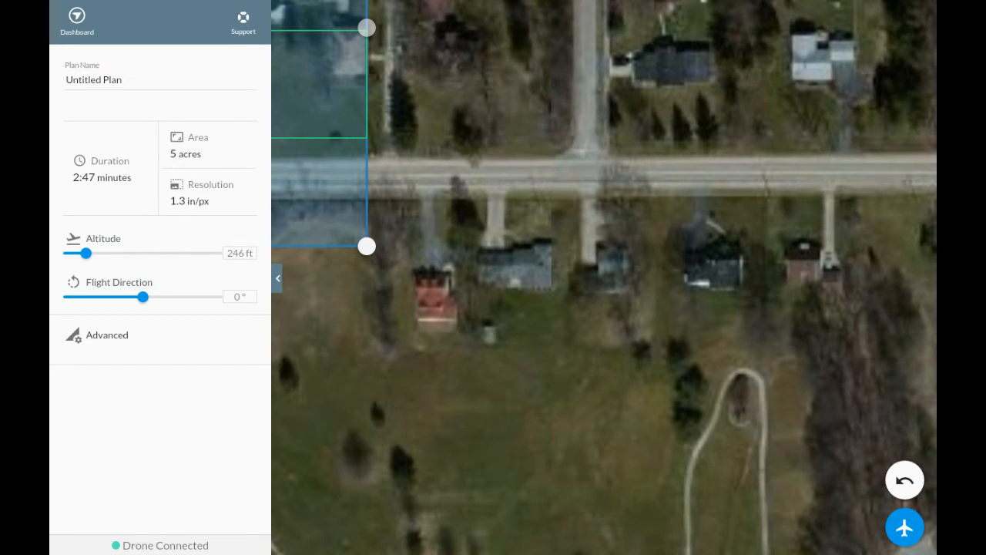
Run the pre-flight Safety Check listing GPS, controller, waypoints and camera
{"action": "left_click", "coordinate": [905, 527]}
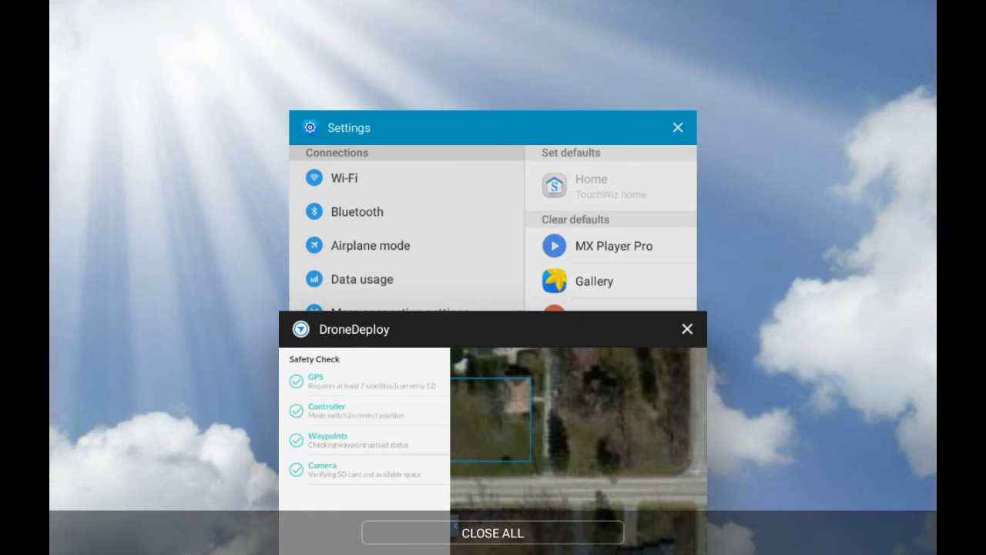
Return to Settings and clear DroneDeploy as the default USB app
{"action": "left_click", "coordinate": [686, 330]}
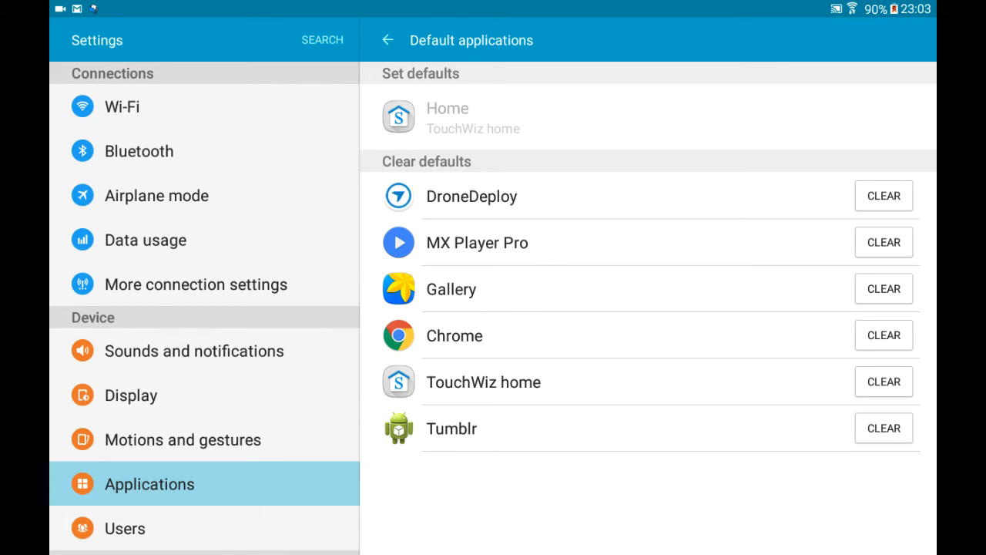
{"action": "left_click", "coordinate": [883, 195]}
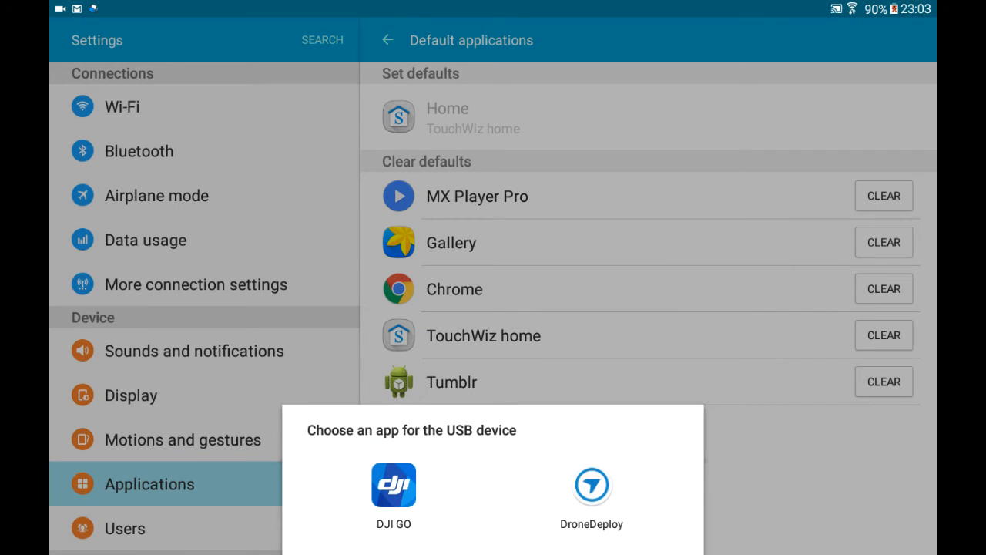
Relaunch DJI GO for the USB device and confirm aircraft status reads normal
{"action": "left_click", "coordinate": [393, 485]}
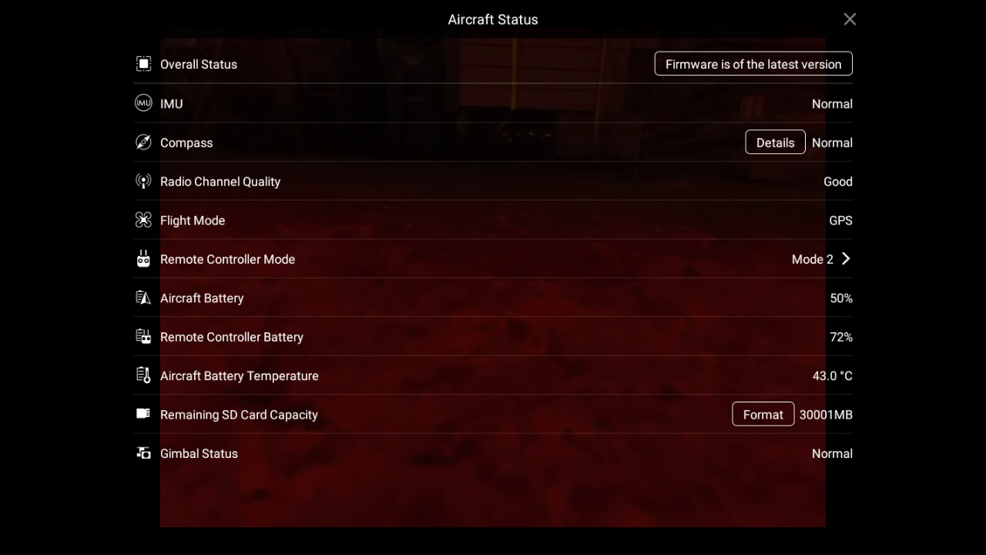
{"action": "left_click", "coordinate": [850, 19]}
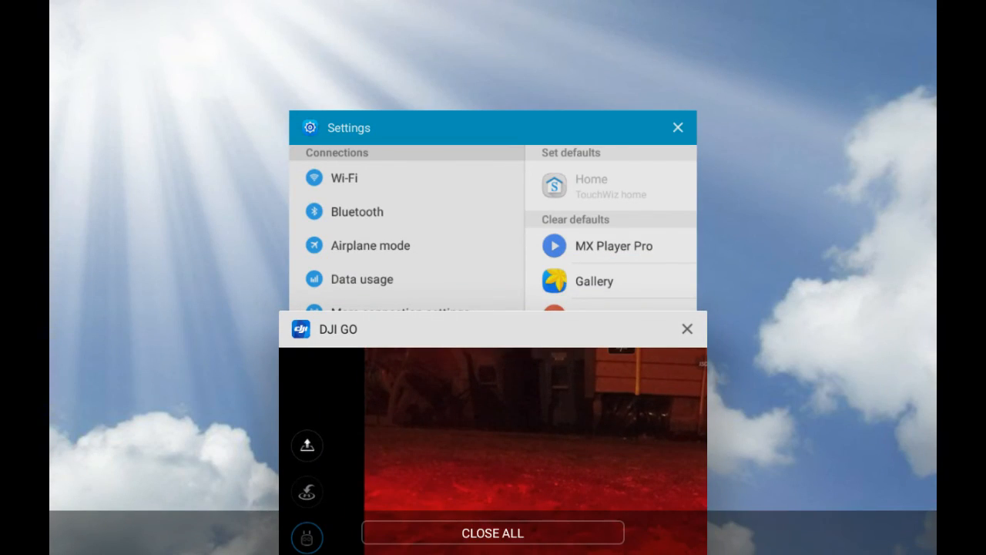
Return to Settings and clear the defaults for DJI GO and Chrome
{"action": "left_click", "coordinate": [687, 330]}
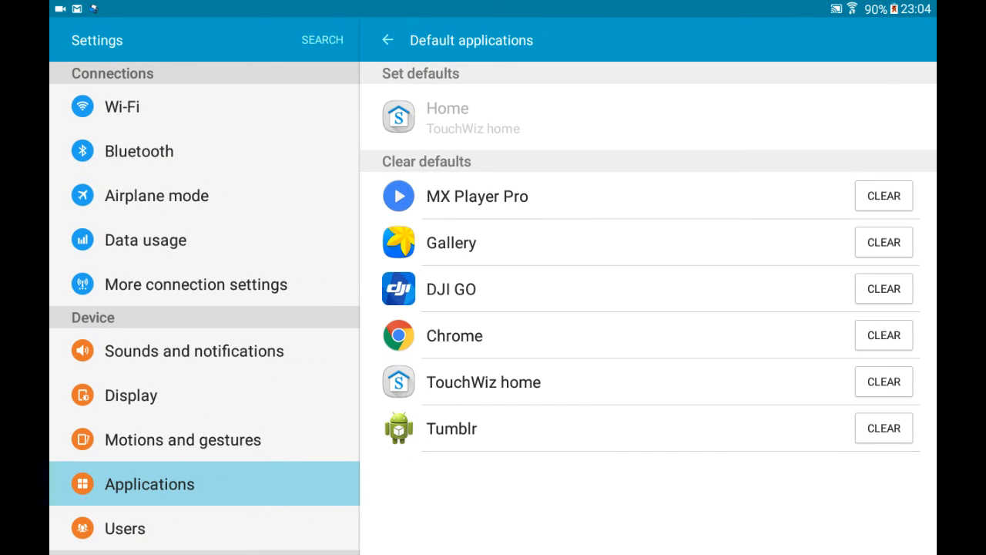
{"action": "left_click", "coordinate": [883, 288]}
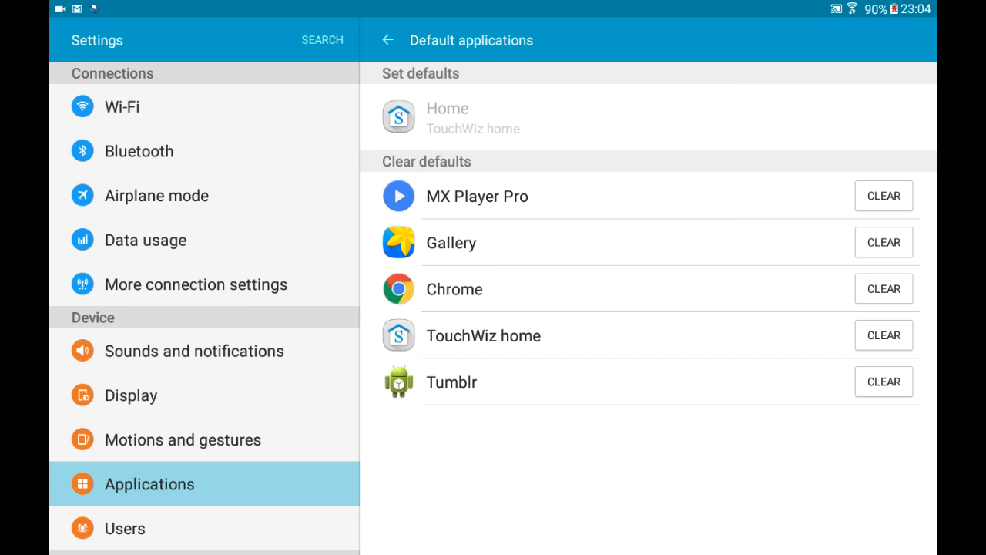
{"action": "left_click", "coordinate": [883, 289]}
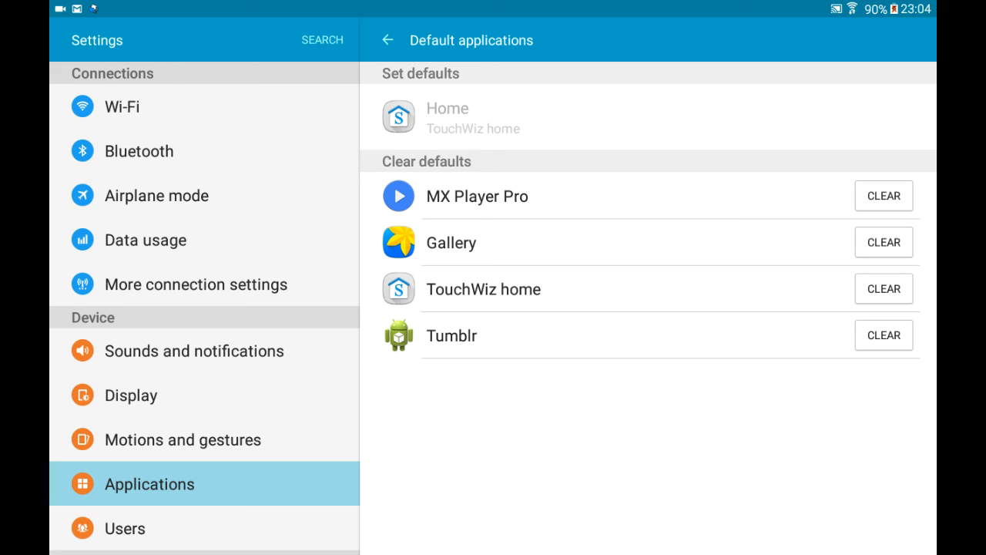